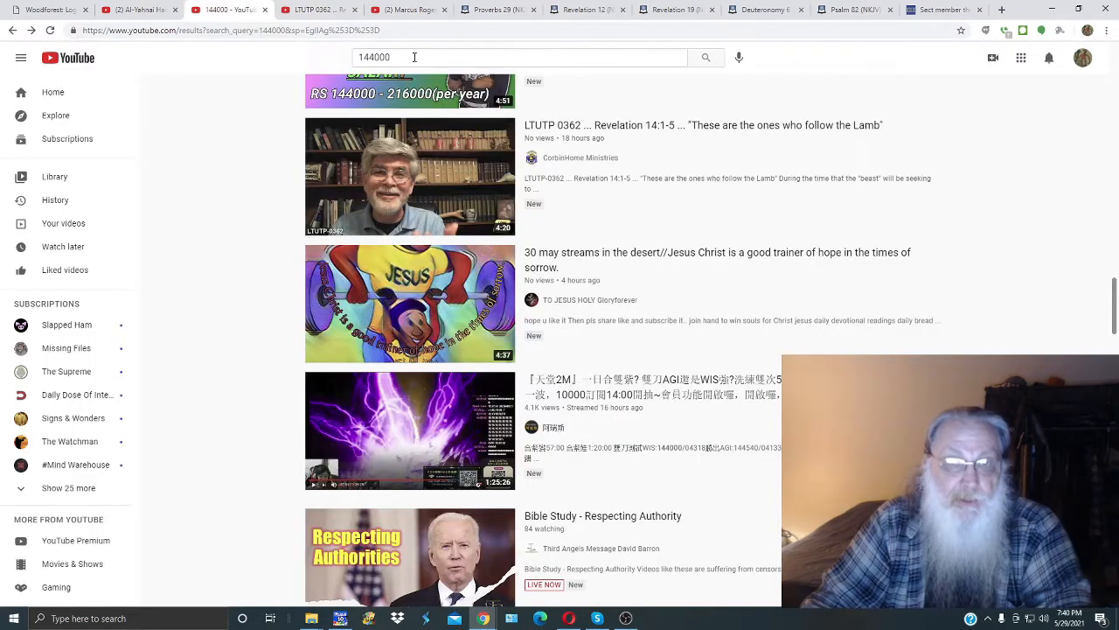
Step: Open the 'LTUTP 0362 Revelation 14:1-5' video from the 144000 search results
triple_click(519, 57)
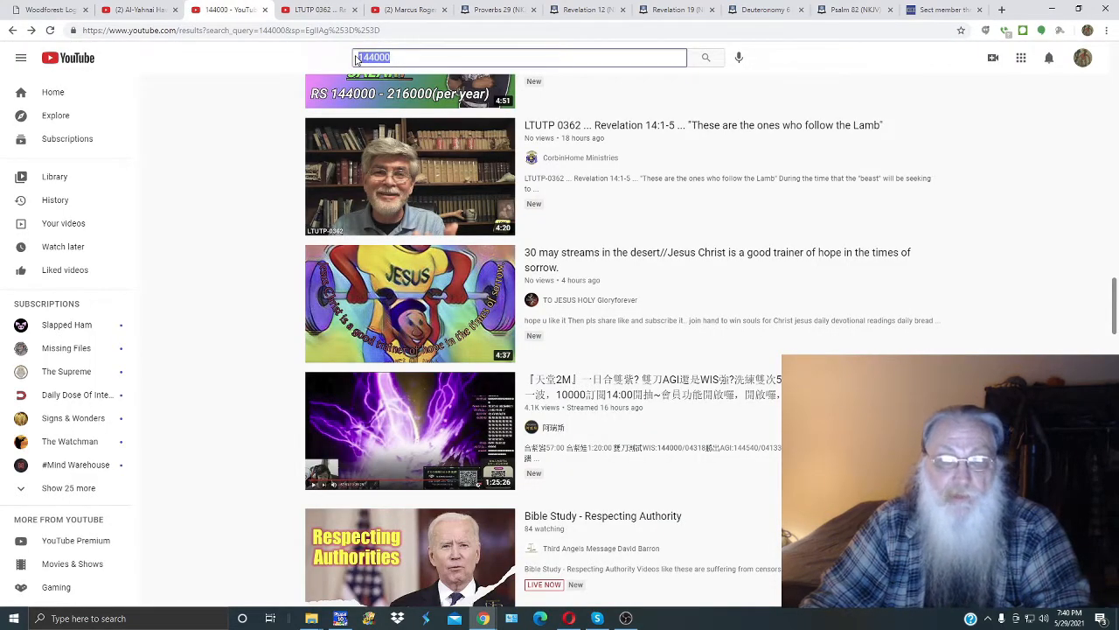
mouse_move(635, 211)
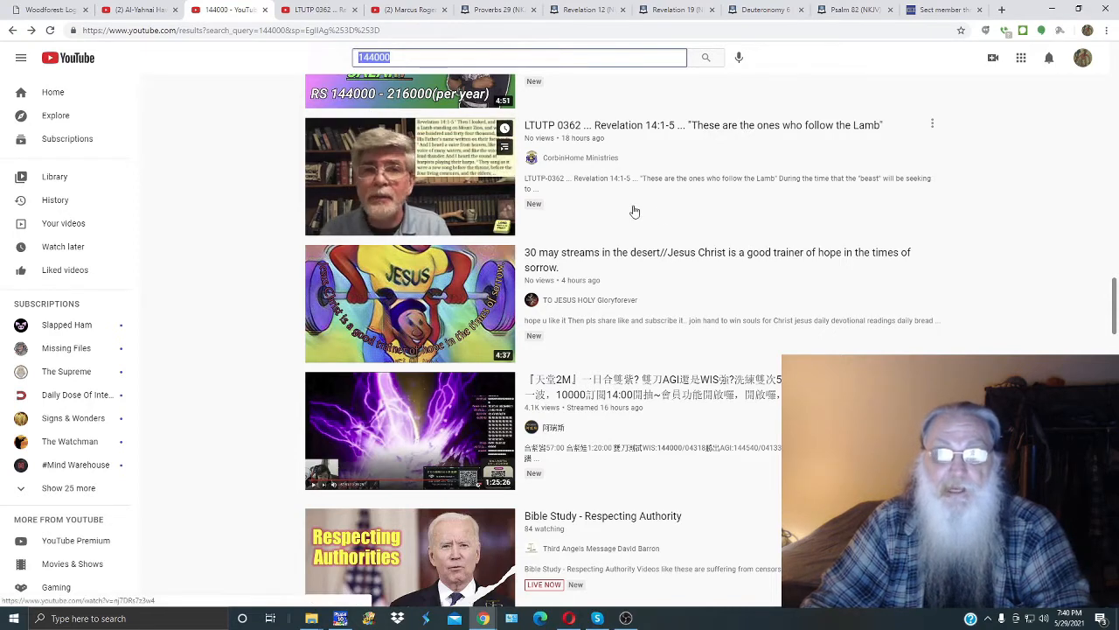
left_click(410, 176)
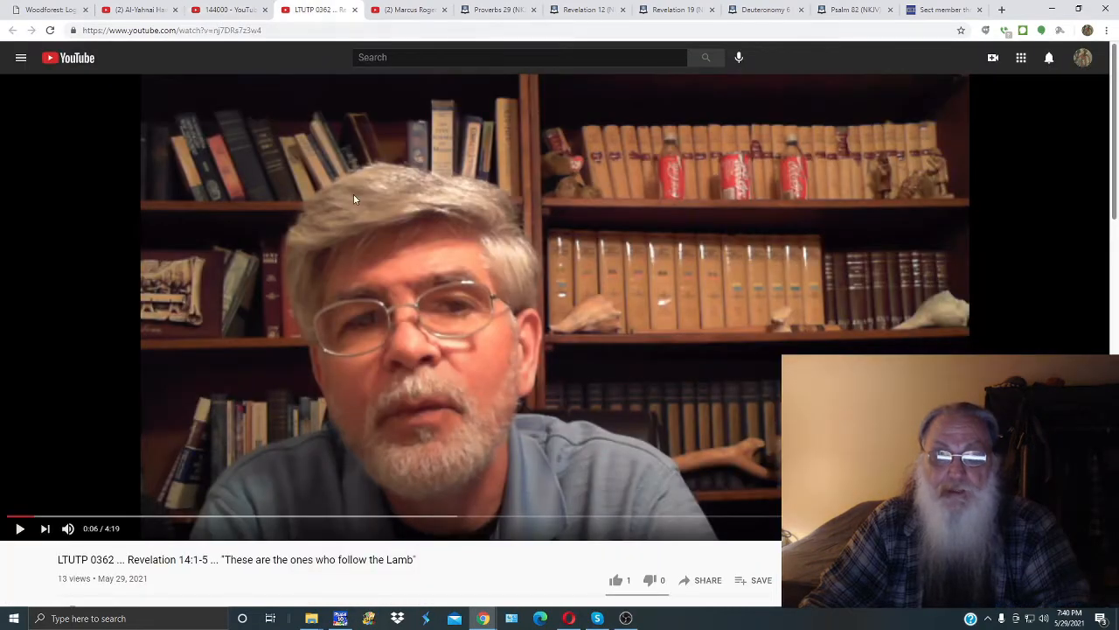
mouse_move(549, 359)
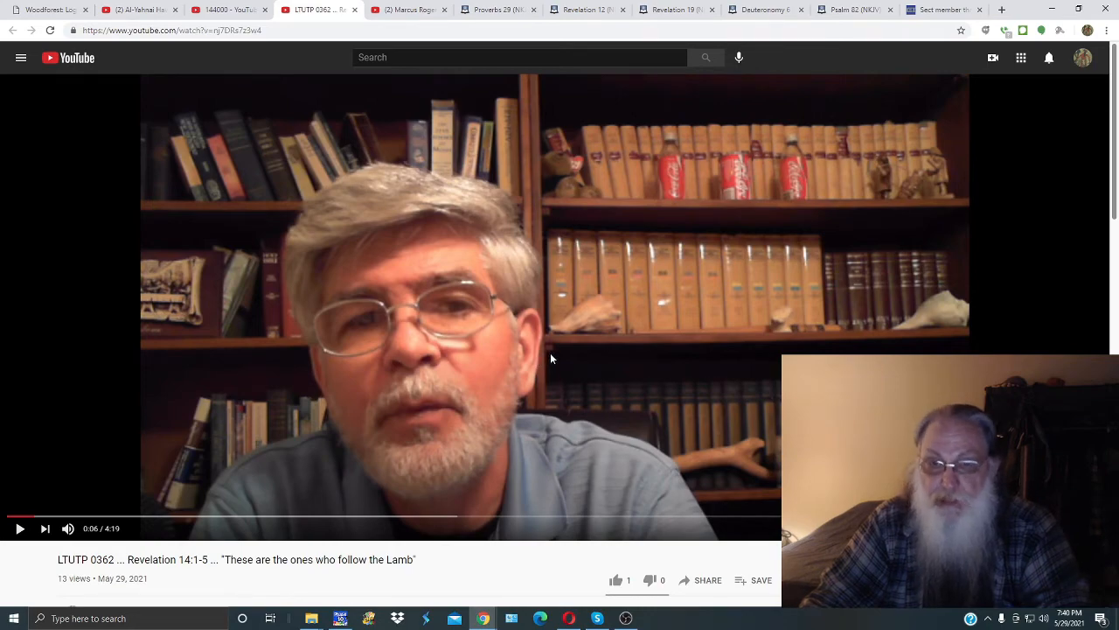
Step: Scroll down to the comments and draft a long message to CorbinHome Ministries ending 'Peace~'
scroll("down", 3)
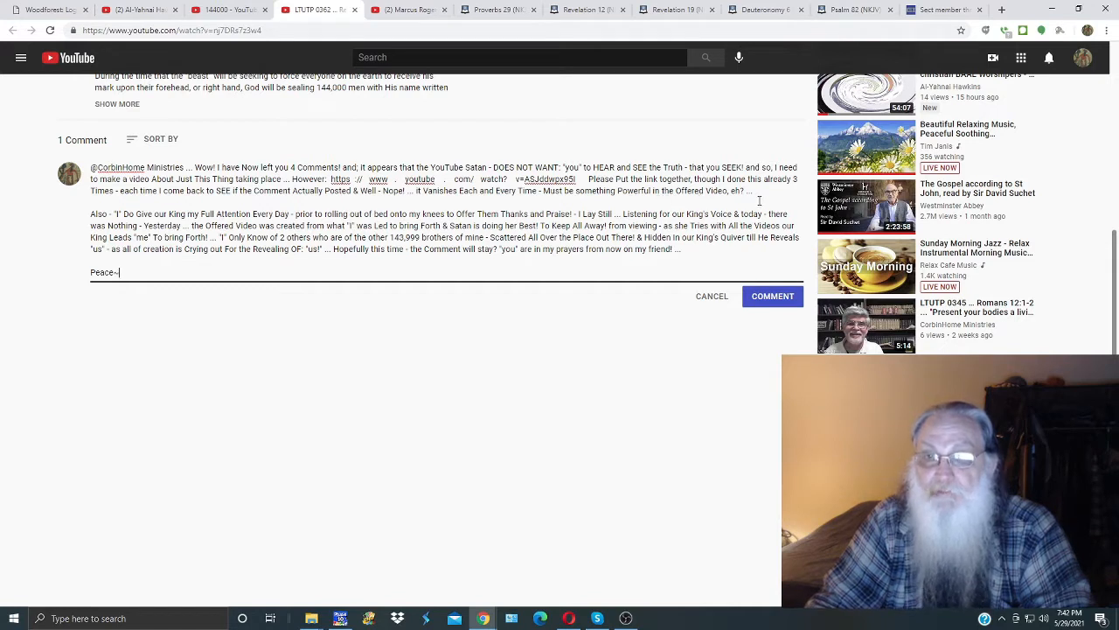
mouse_move(304, 267)
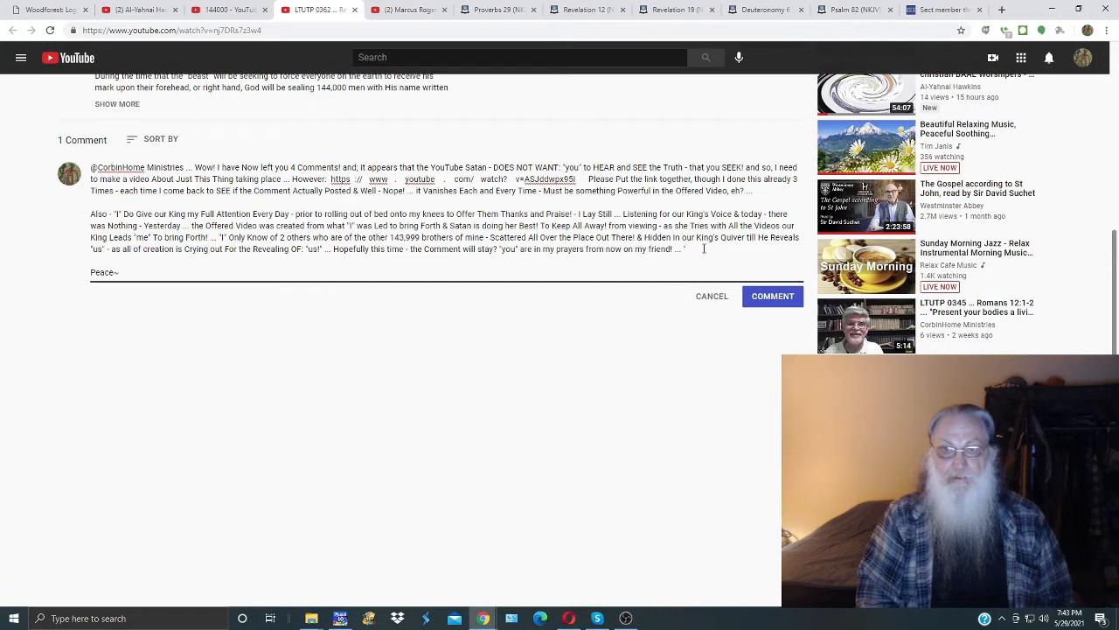
Step: Add 'PROVE ALL THINGS!' to the end of the comment and post it
type("PROVE A")
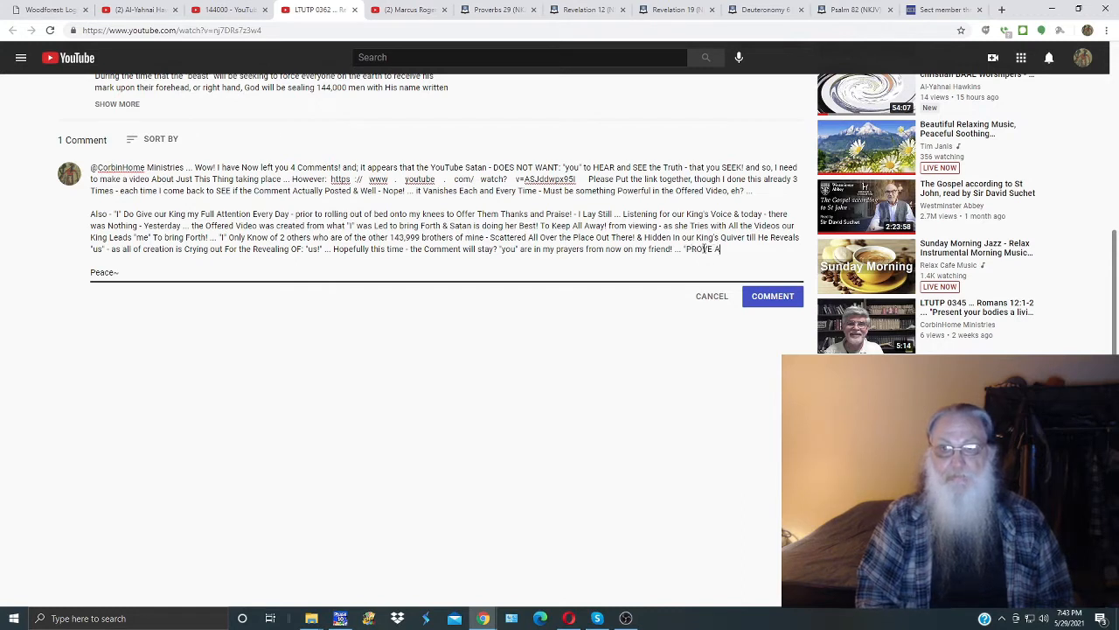
type("LL THINGS!\" ...")
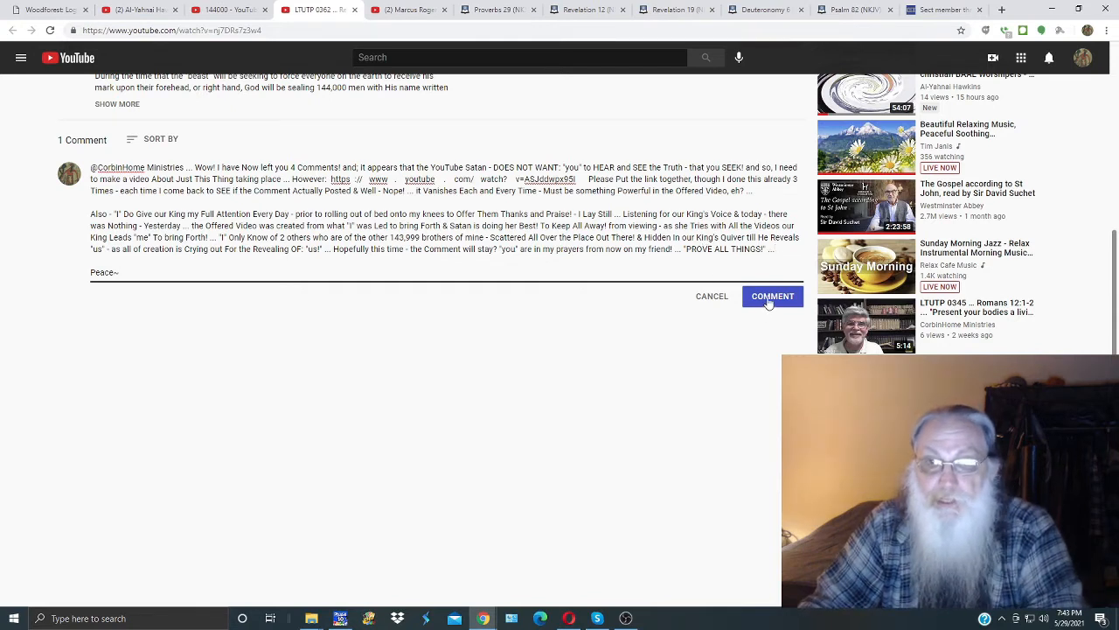
left_click(772, 296)
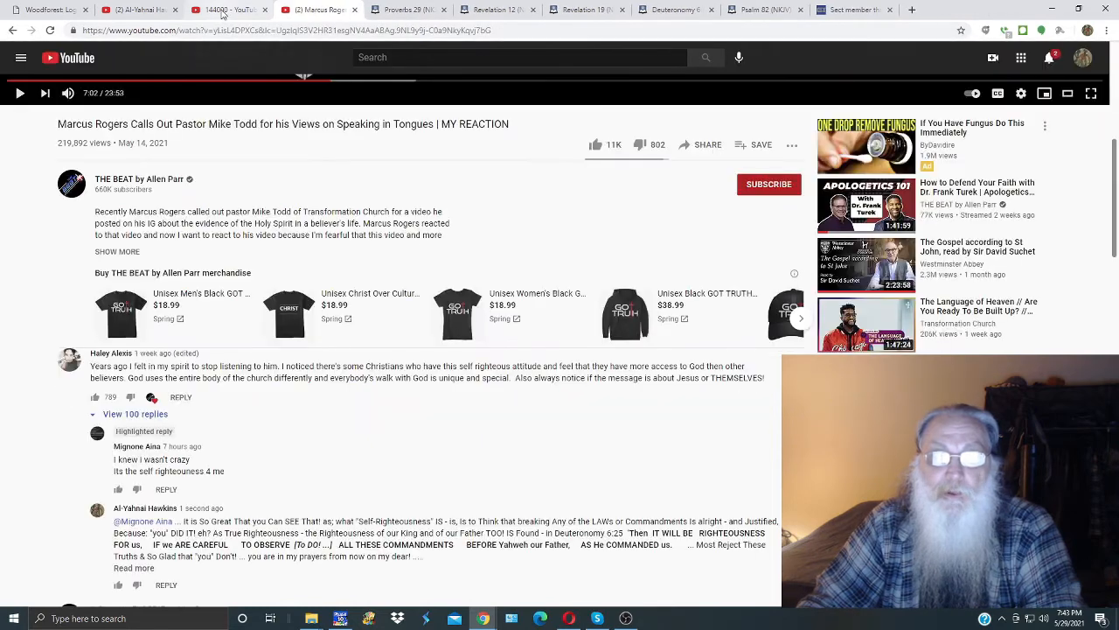
Step: Return to the '144000 - YouTube' tab and open the Al-Yahnai Hawkins channel page
left_click(223, 10)
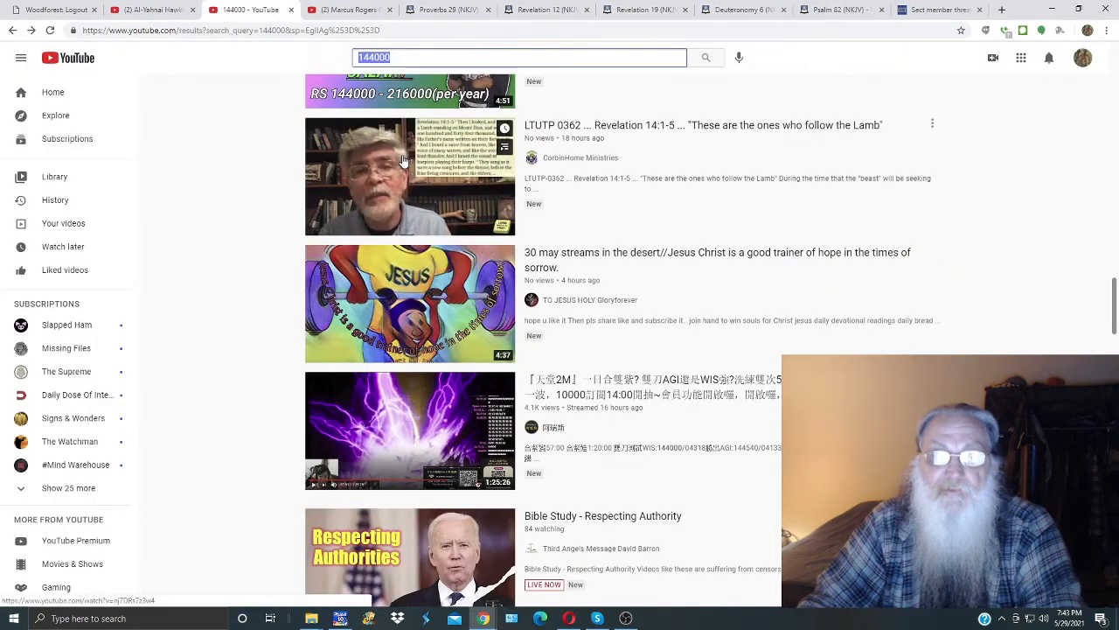
mouse_move(656, 129)
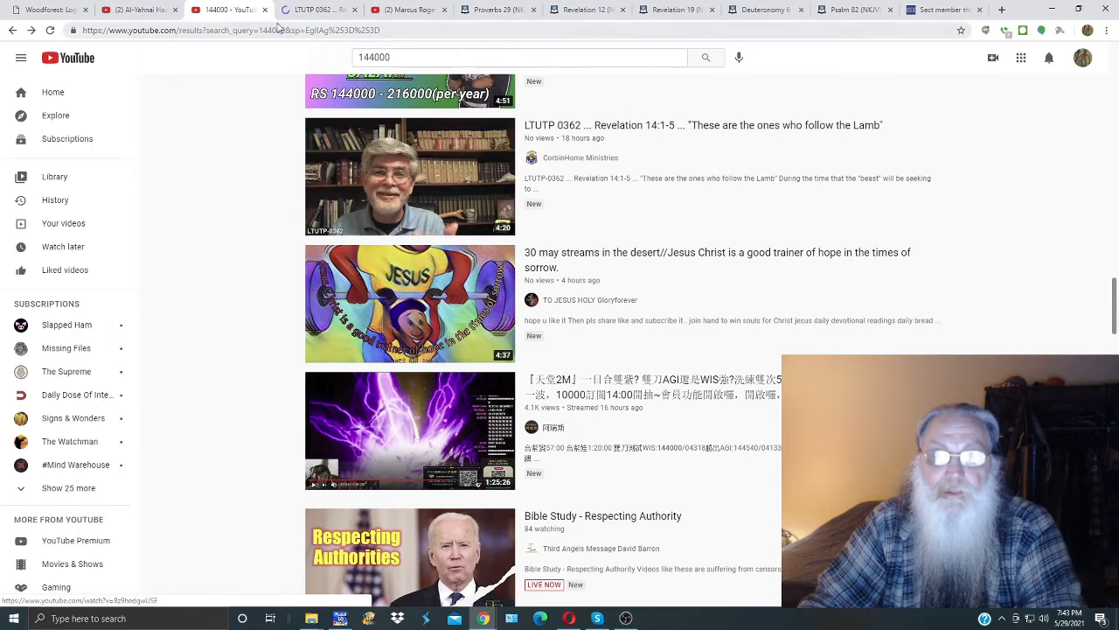
left_click(410, 176)
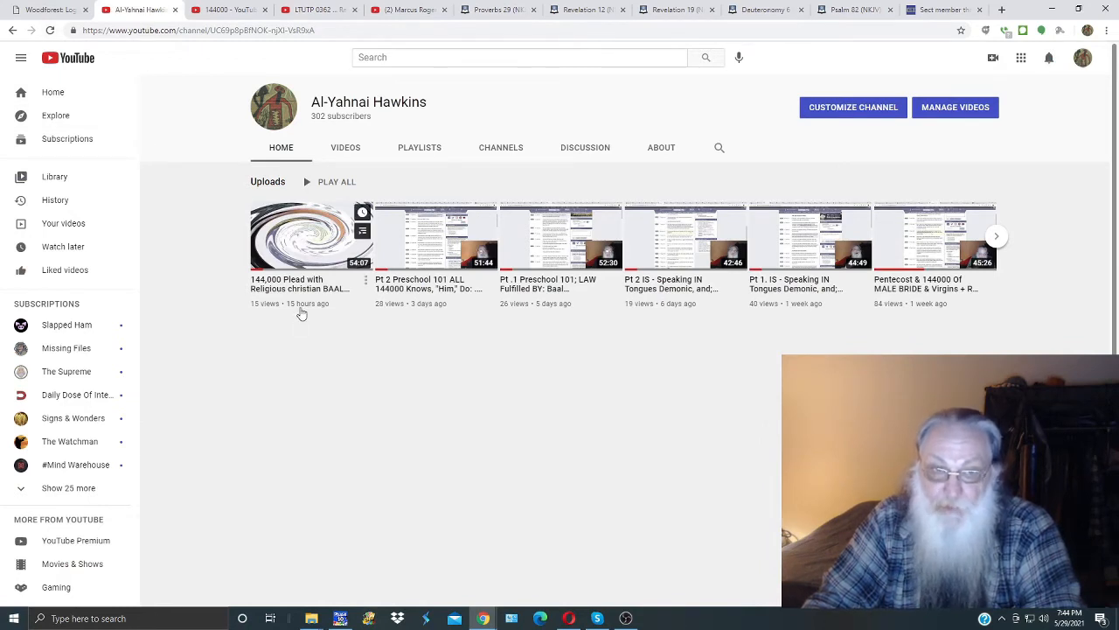
mouse_move(370, 313)
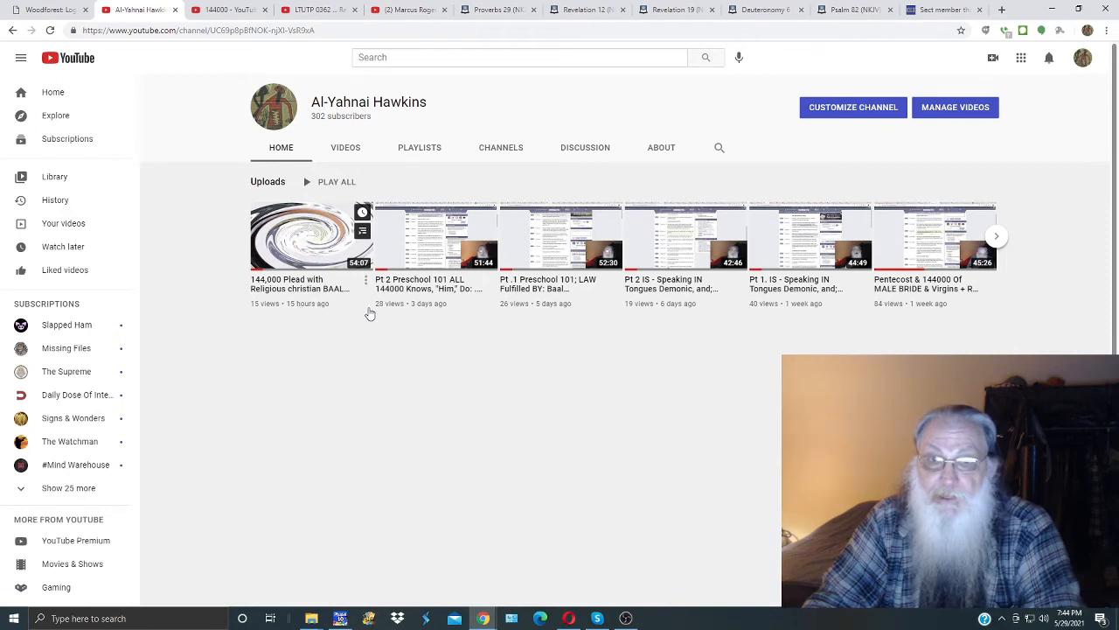
mouse_move(557, 310)
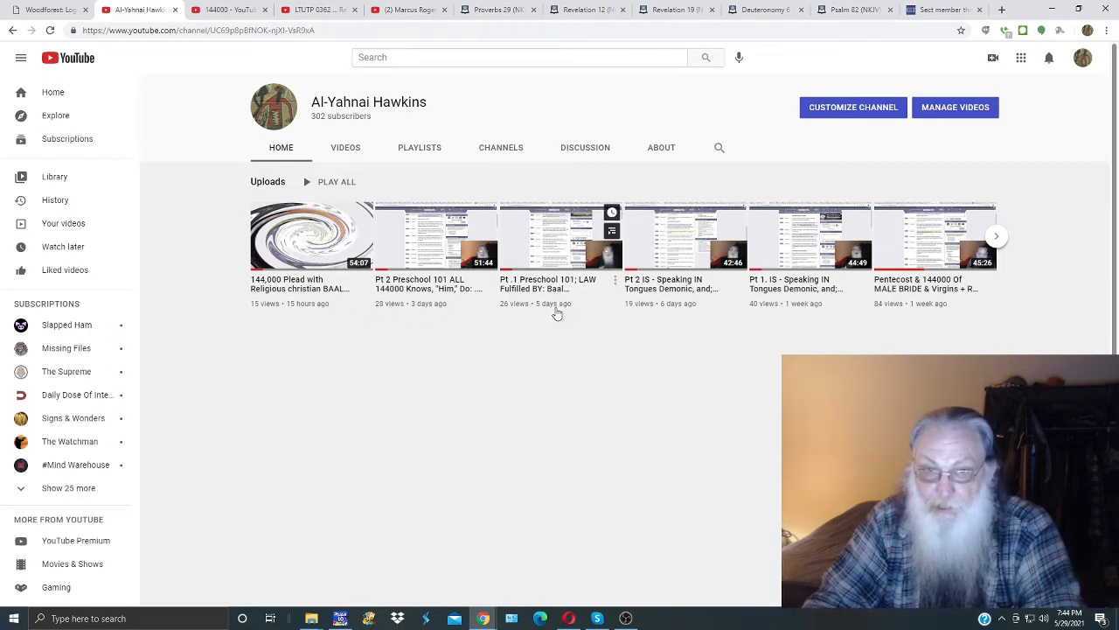
mouse_move(494, 315)
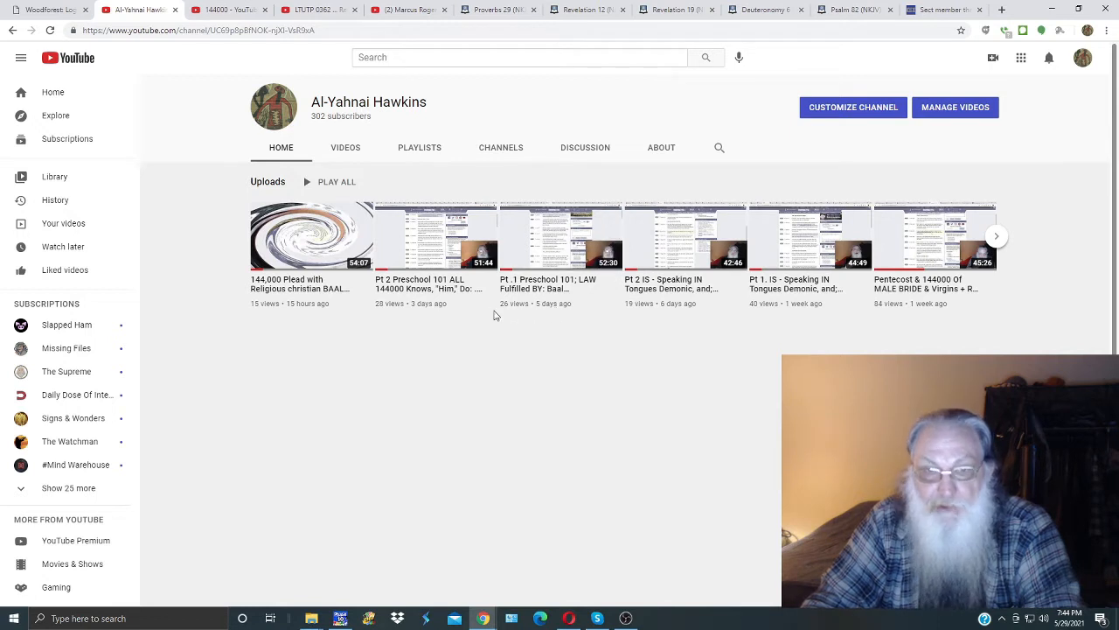
mouse_move(516, 316)
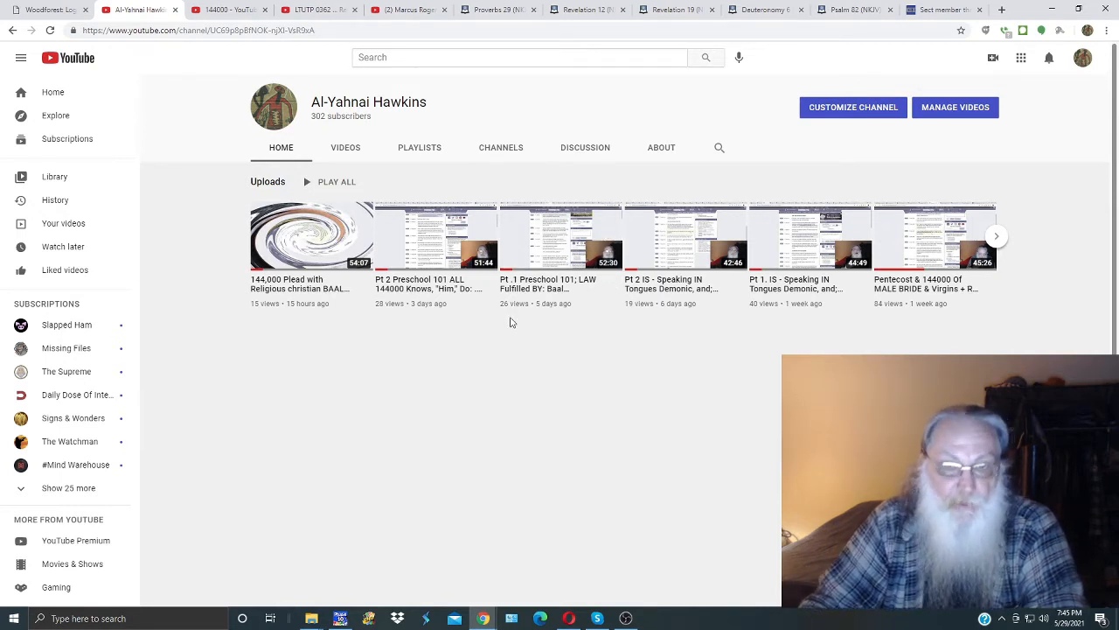
mouse_move(525, 356)
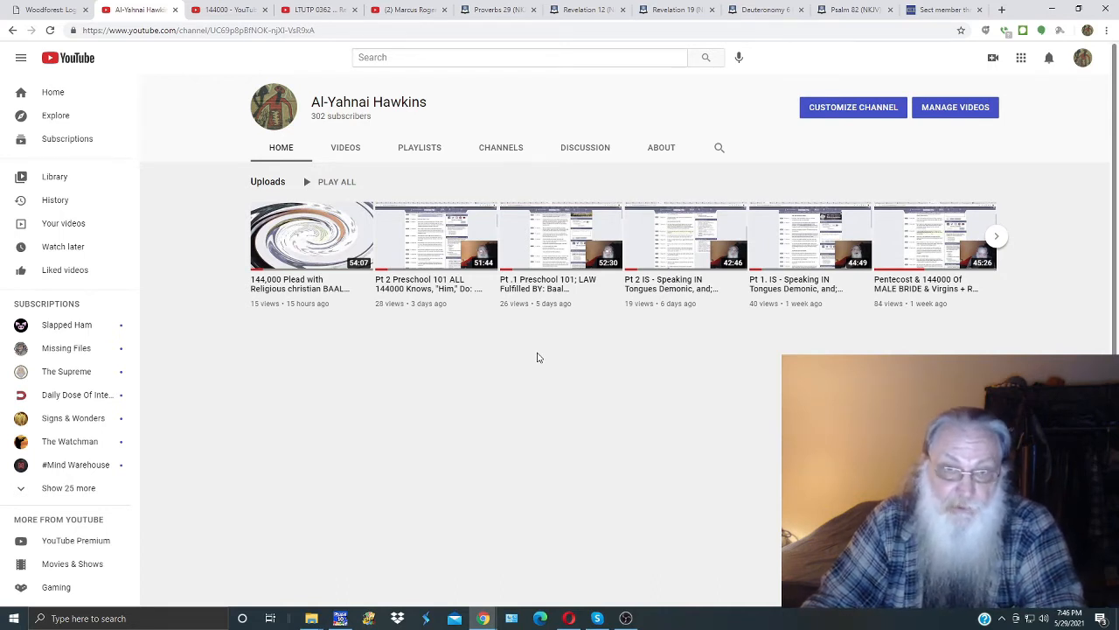
mouse_move(455, 278)
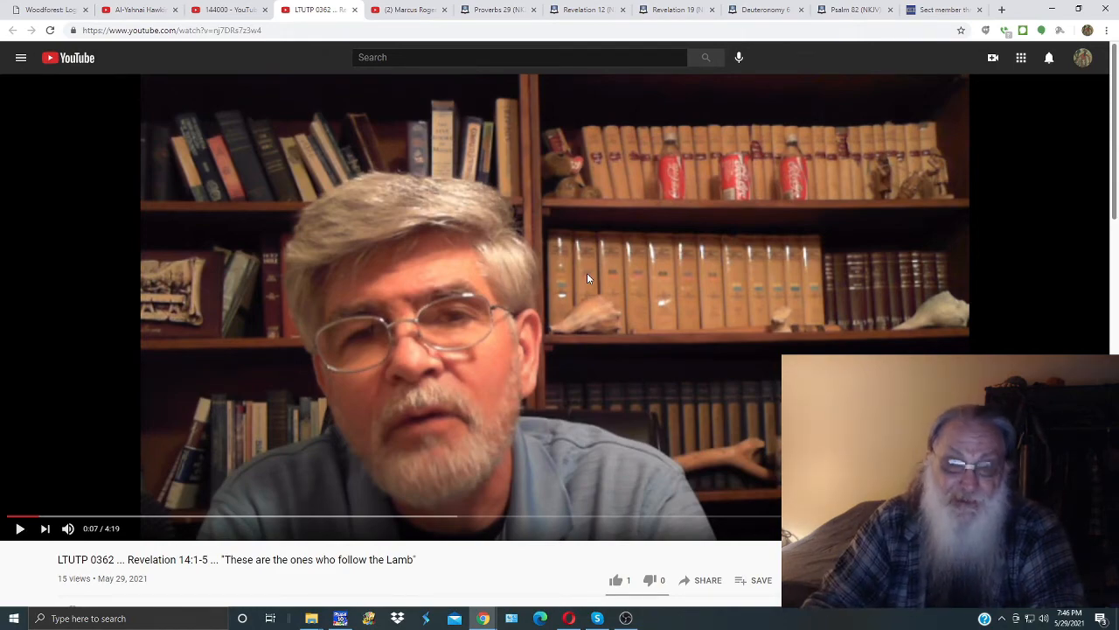
Step: Scroll the LTUTP 0362 video page to see its 15 views
scroll("down", 3)
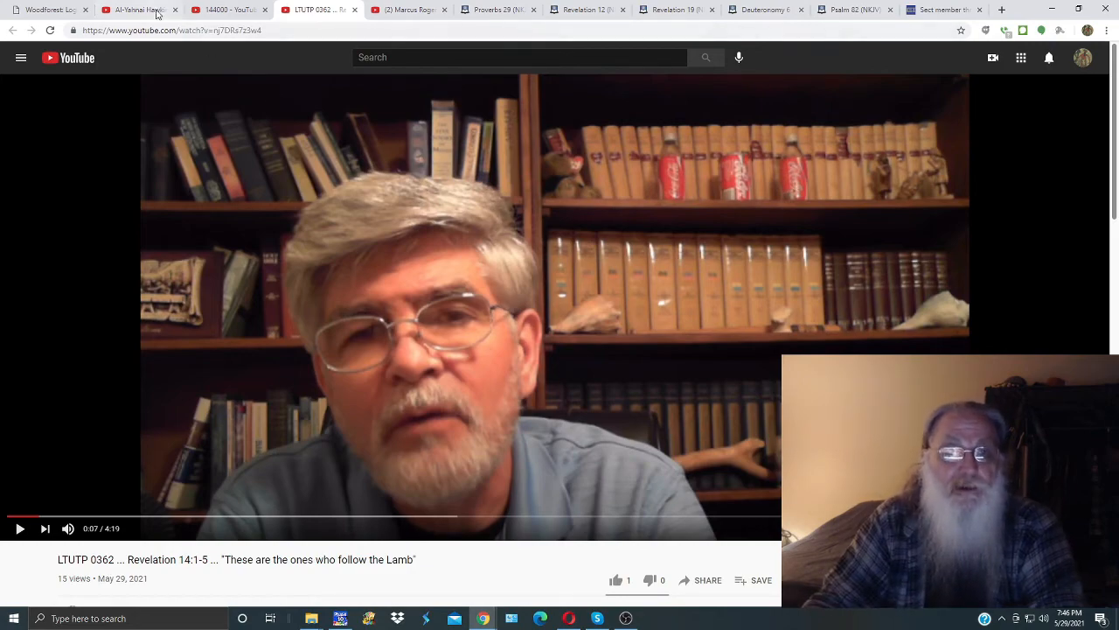
Step: Switch to the Al-Yahnai Hawkins channel tab to view recent upload view counts
left_click(140, 9)
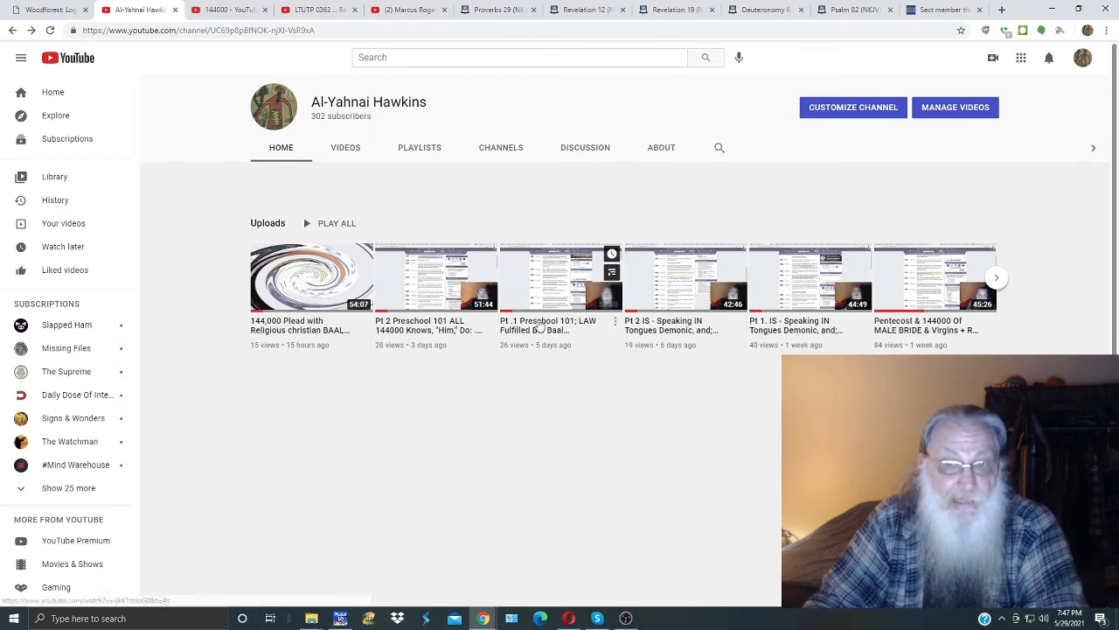
mouse_move(289, 328)
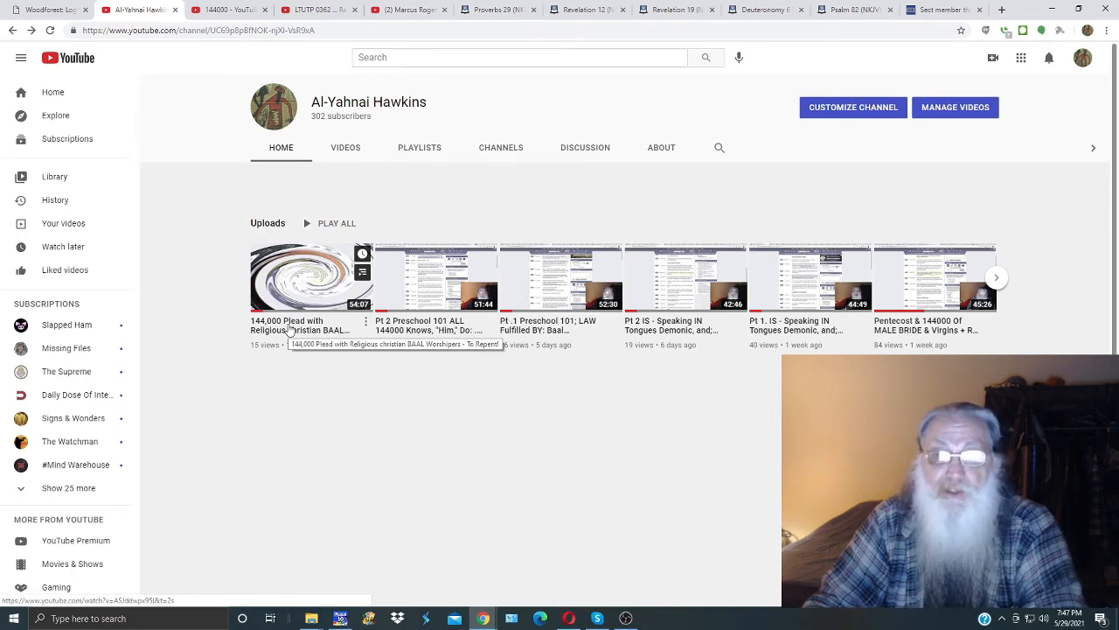
mouse_move(356, 366)
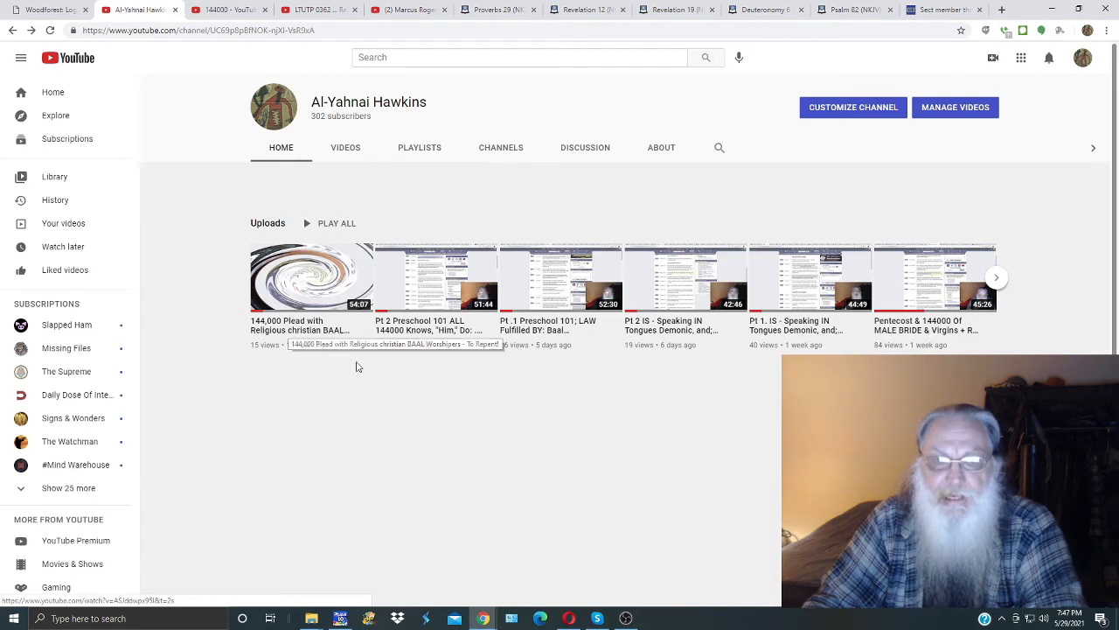
mouse_move(577, 443)
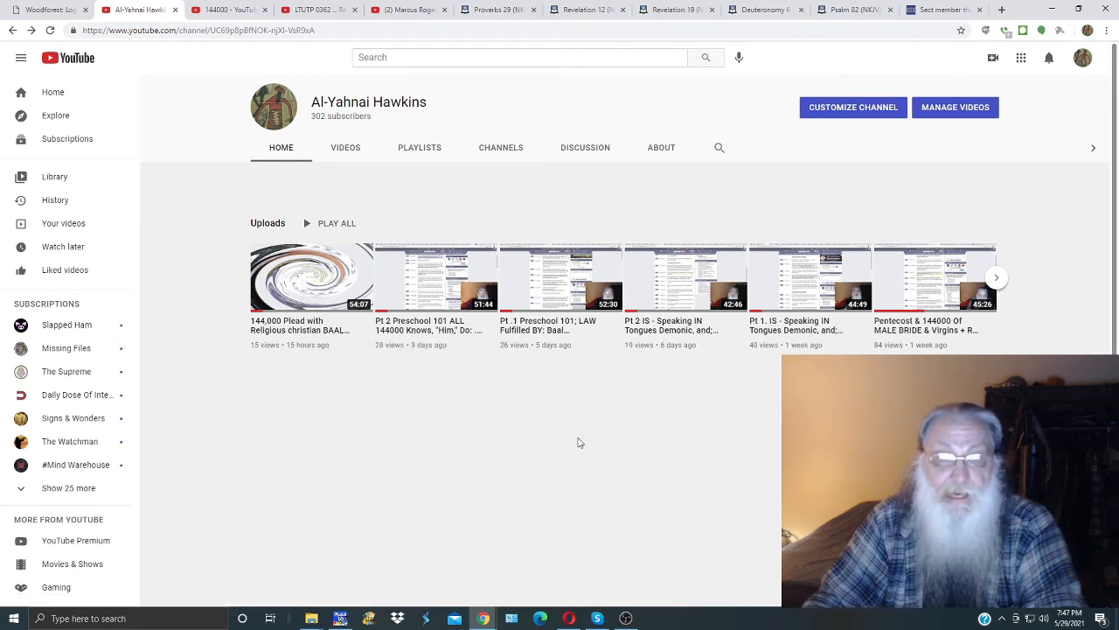